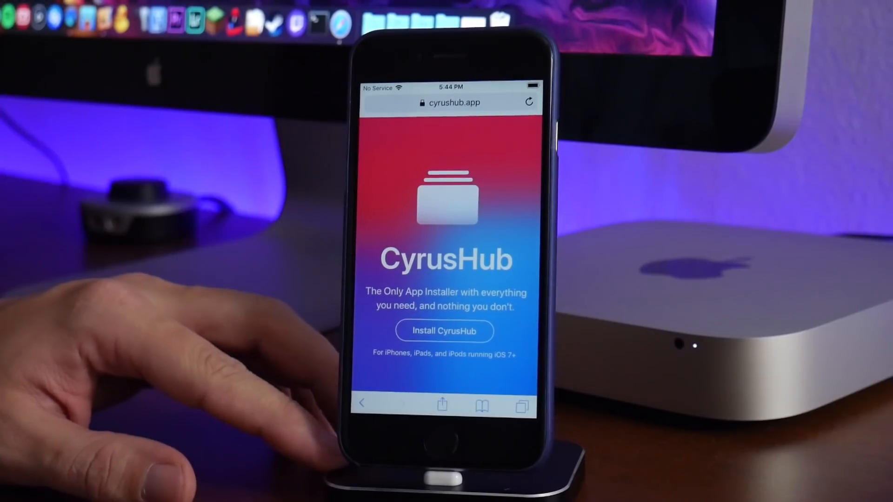
Start the CyrusHub install from cyrushub.app and allow the configuration profile to open in Settings.
left_click(444, 331)
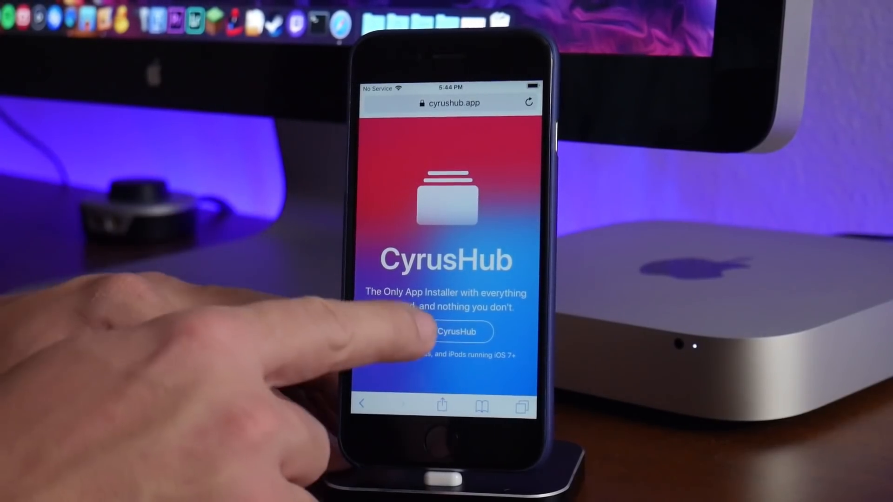
left_click(444, 332)
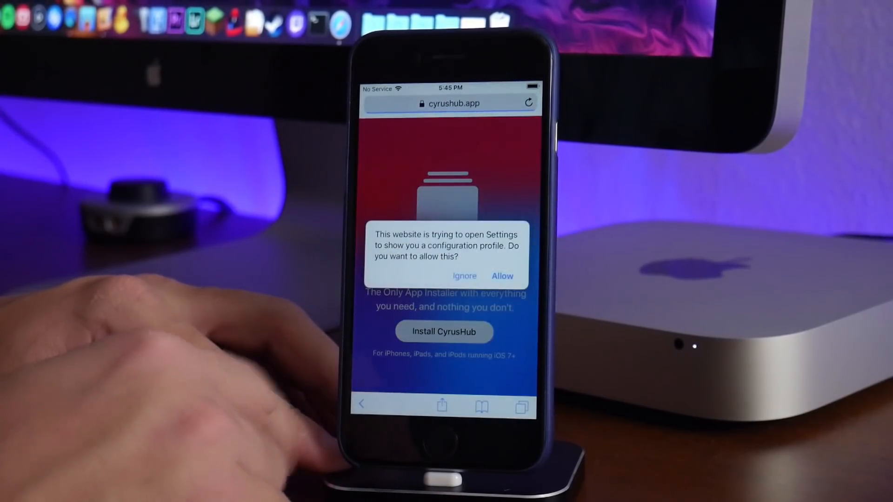
left_click(501, 276)
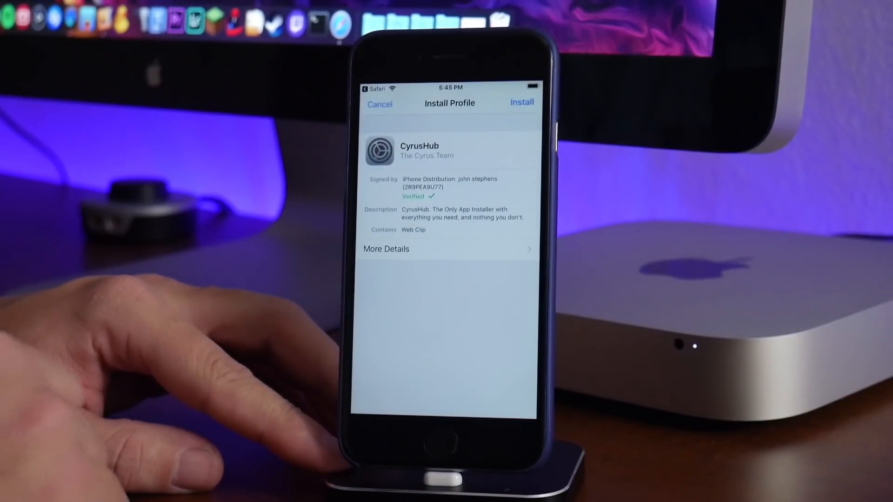
Install the CyrusHub profile: Install, consent, confirm, then Done.
left_click(521, 102)
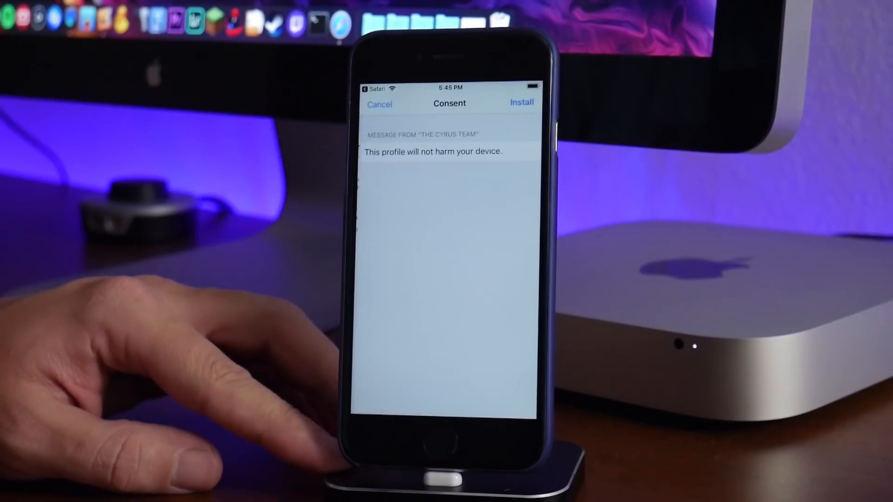
left_click(520, 103)
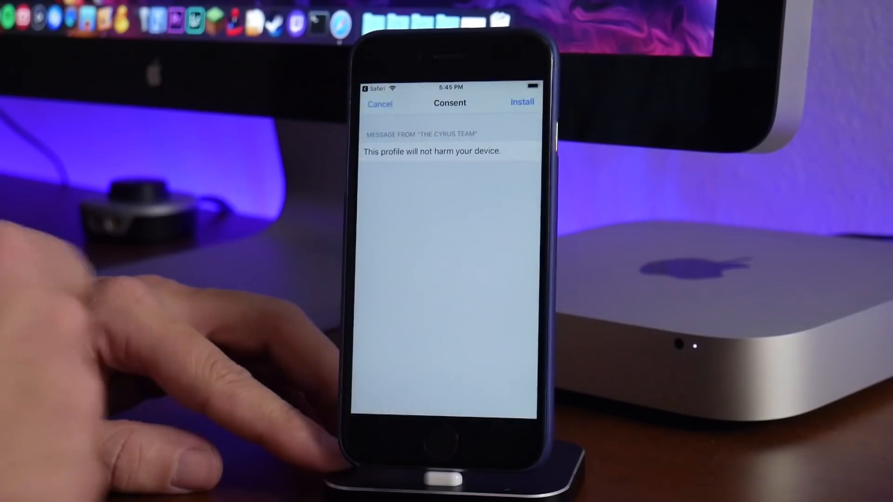
left_click(521, 102)
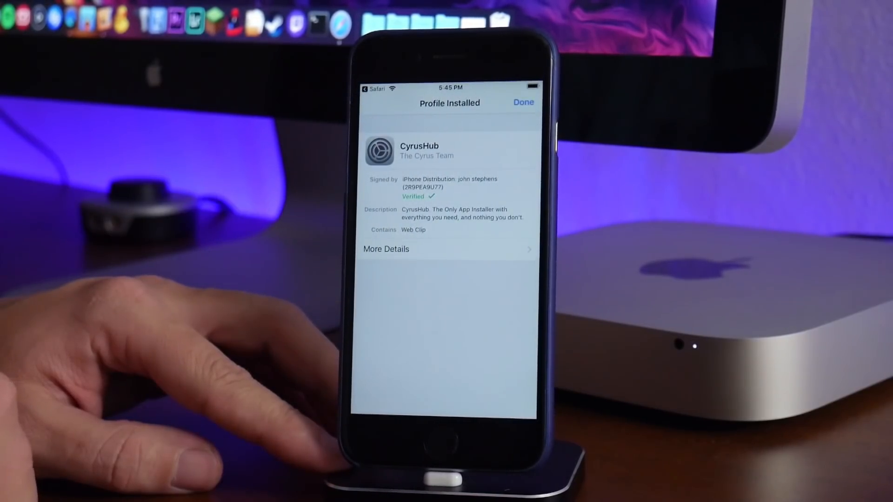
left_click(523, 103)
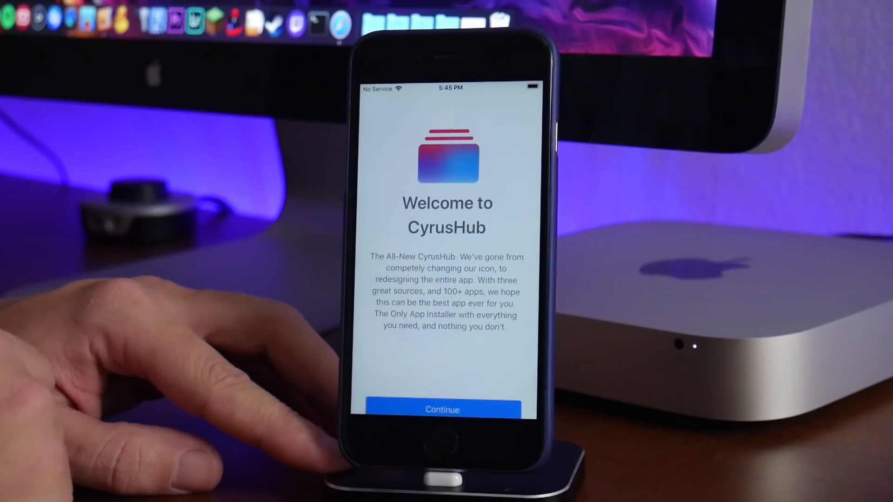
Continue past the welcome screen, dismiss the update alert and scroll the Library categories.
left_click(441, 409)
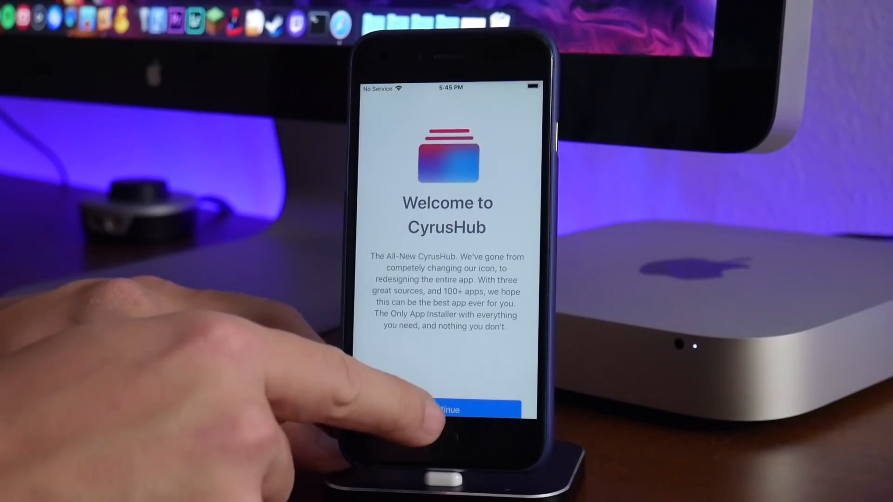
left_click(447, 409)
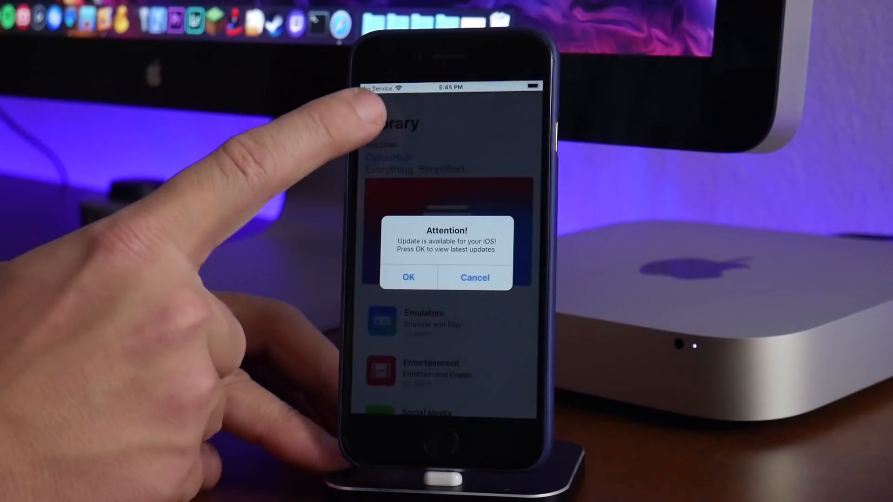
left_click(474, 278)
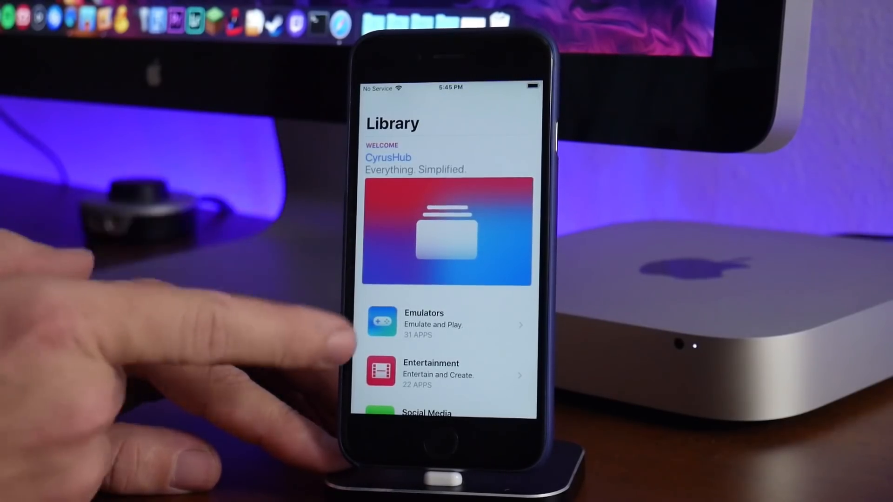
scroll("down", 3)
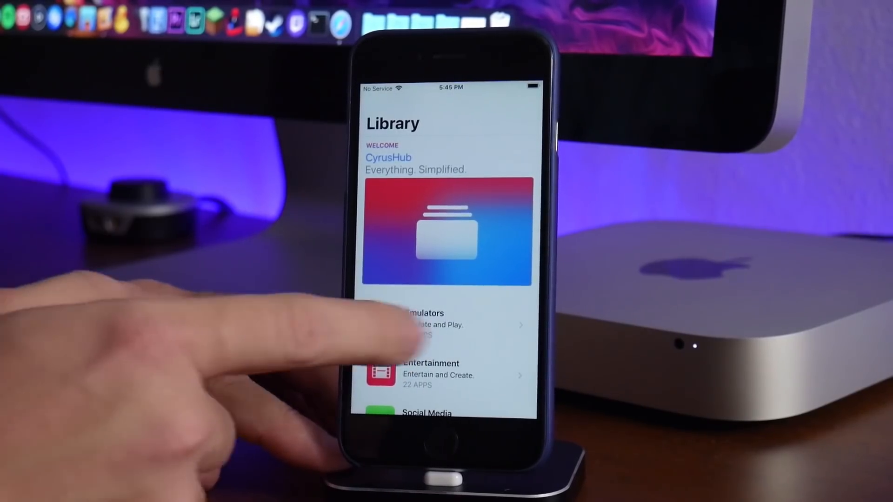
left_click(433, 319)
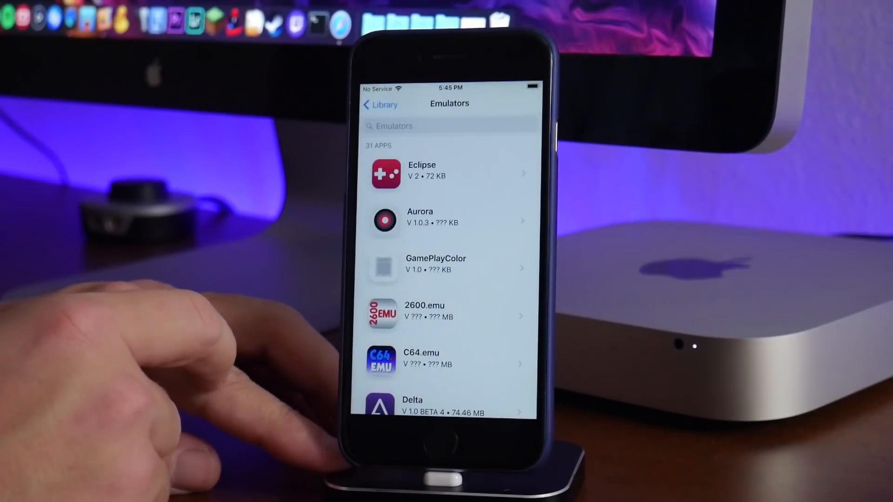
scroll("down", 3)
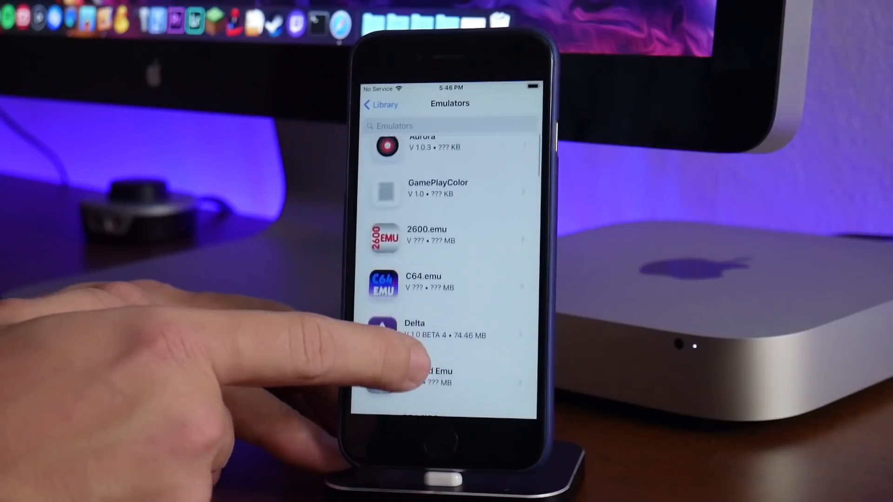
scroll("down", 3)
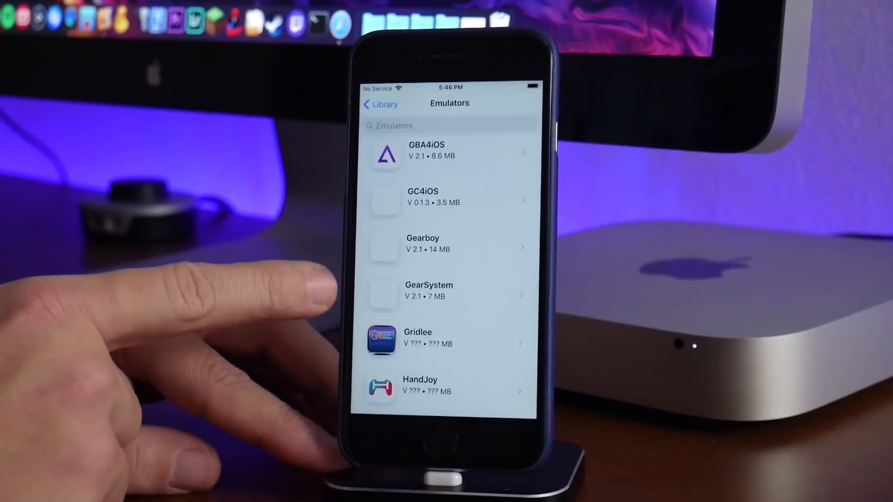
scroll("down", 3)
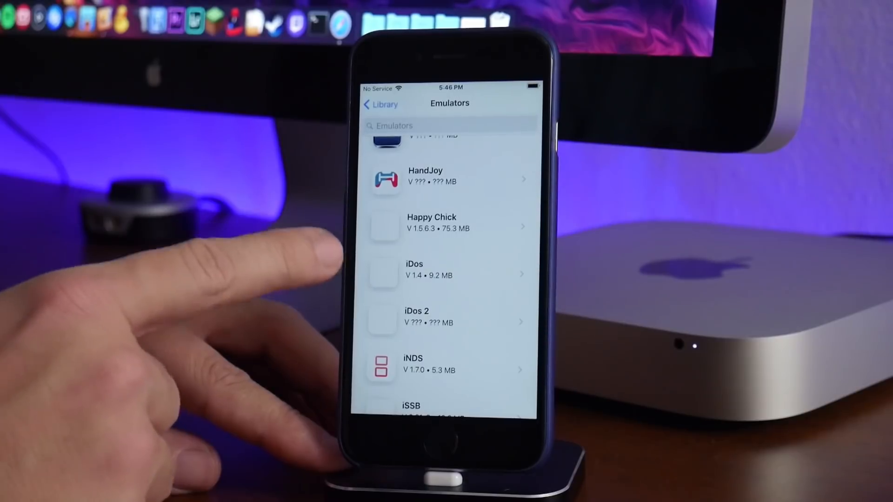
scroll("up", 3)
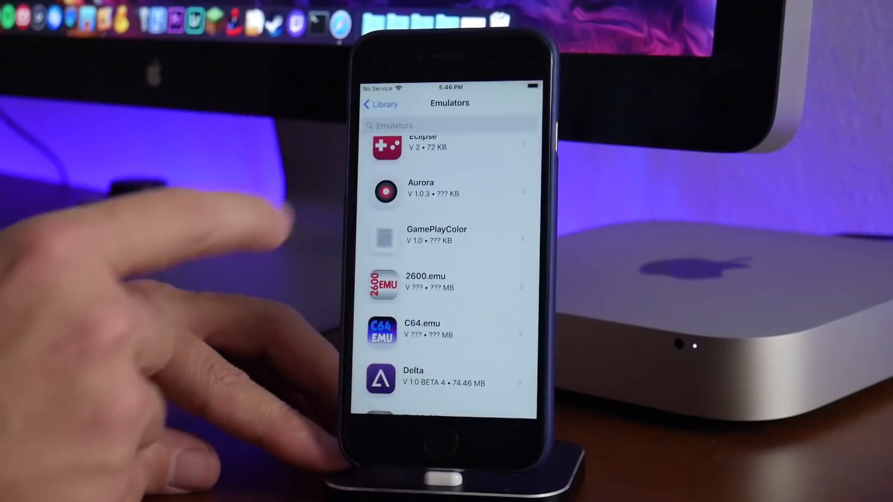
left_click(380, 103)
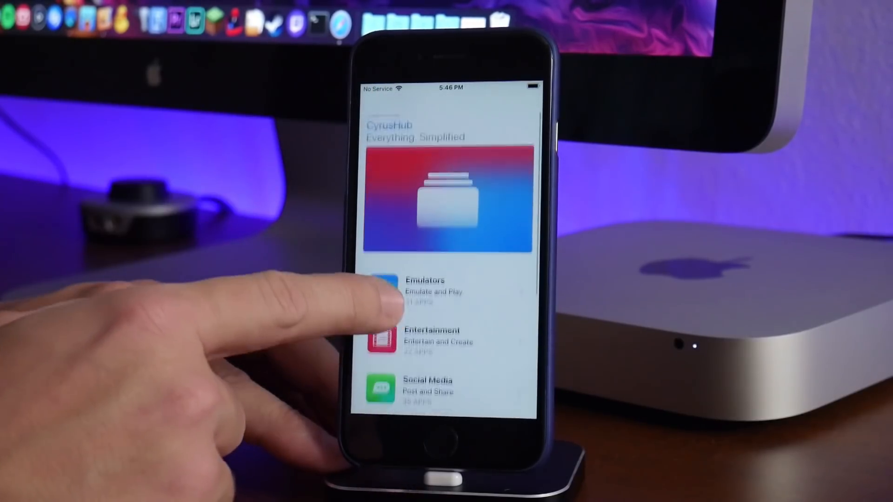
Browse the Entertainment category's app list, then go back to the Library.
left_click(431, 341)
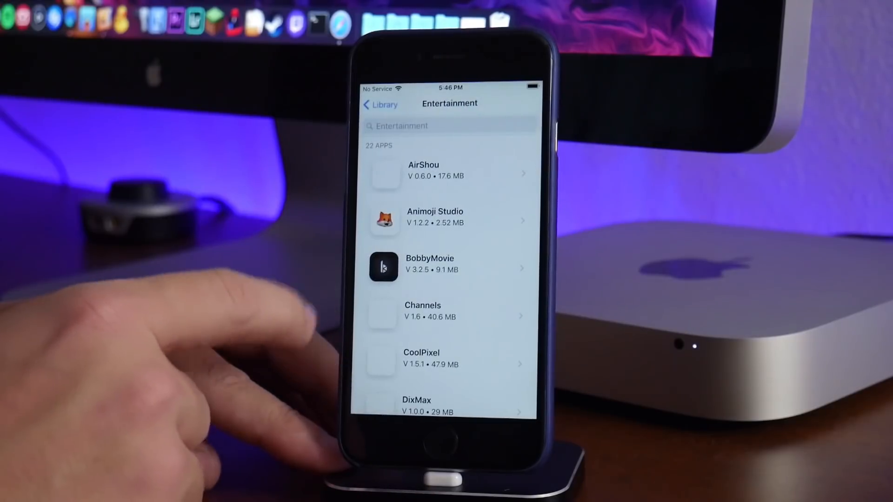
scroll("down", 3)
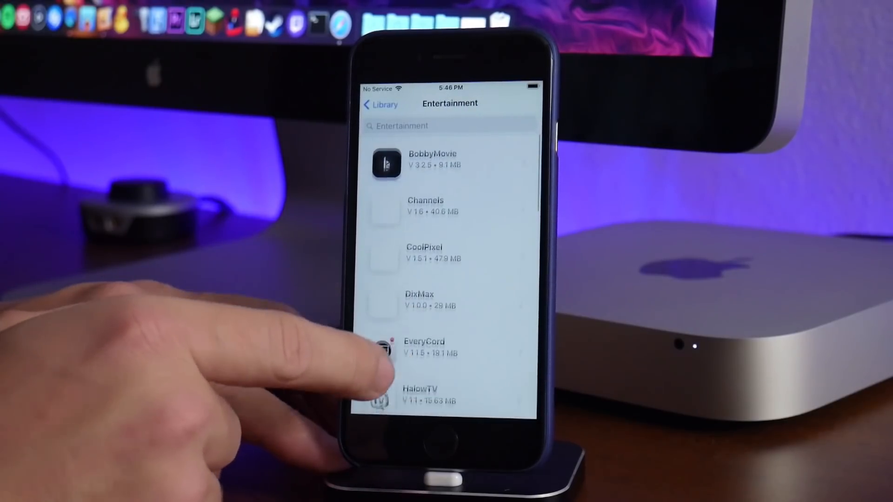
scroll("down", 3)
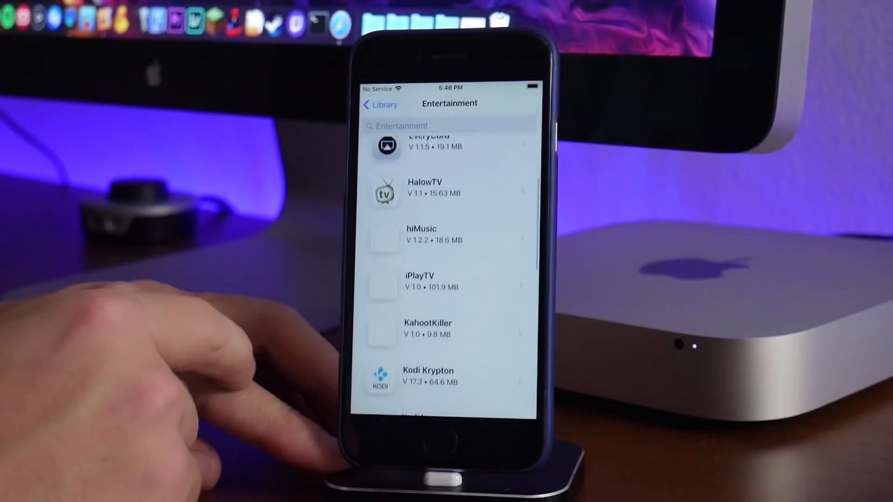
scroll("down", 3)
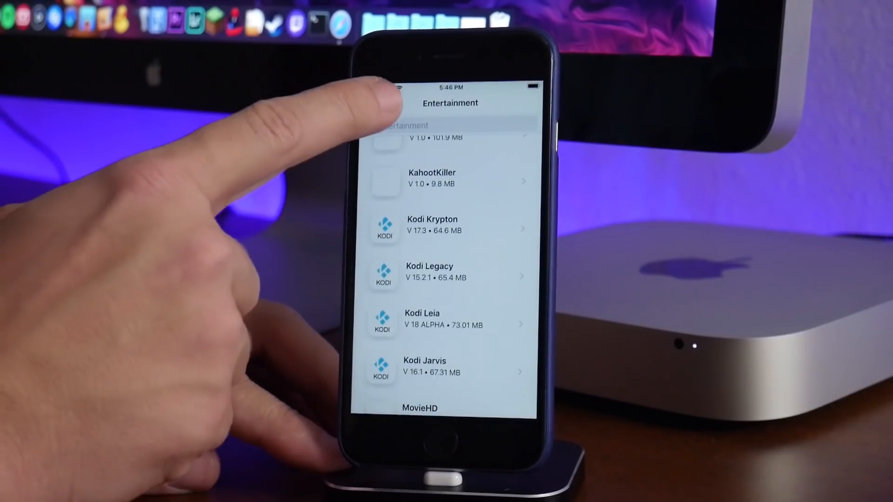
left_click(400, 92)
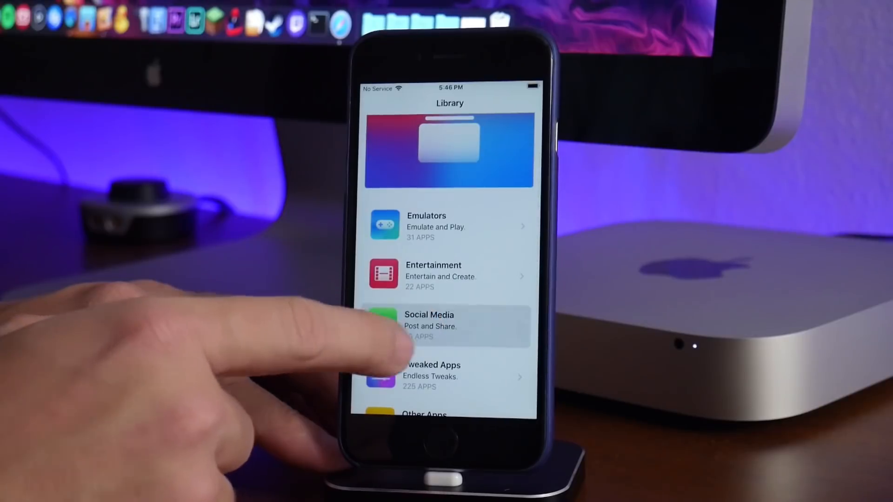
Browse the Social Media category's app list, then go back to the Library.
left_click(428, 326)
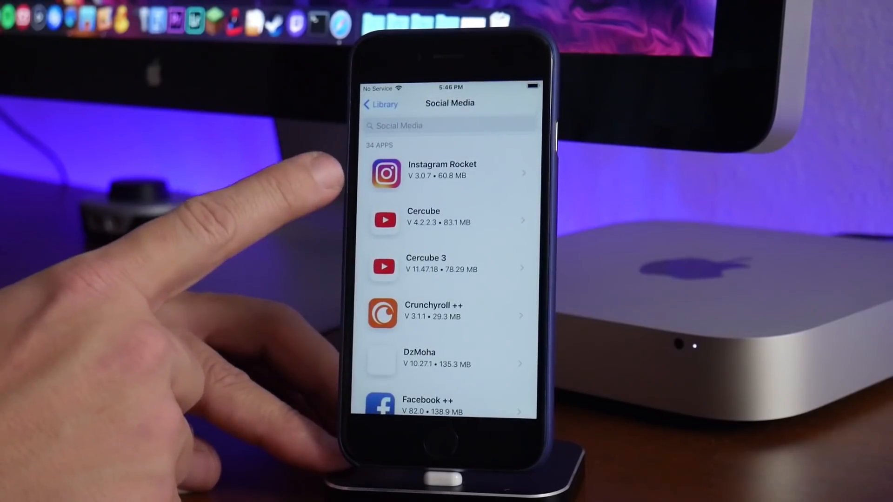
scroll("down", 3)
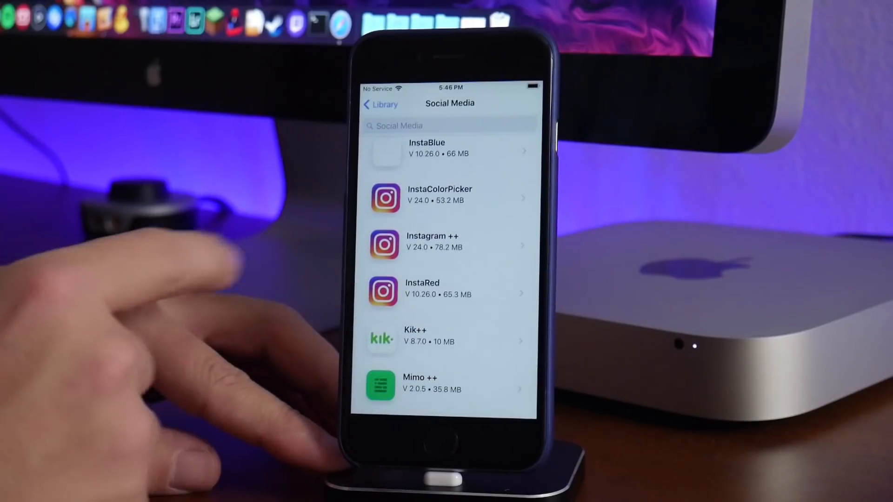
left_click(380, 104)
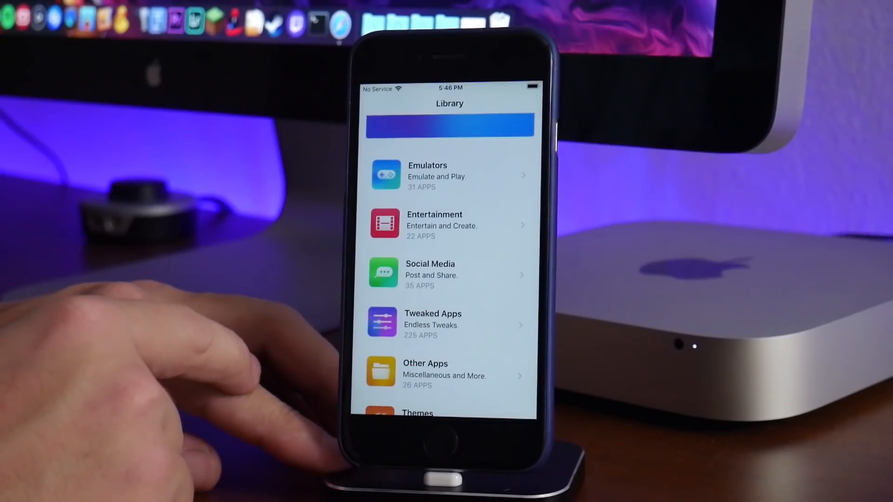
Open the Other Apps category listing its 25 apps, including unc0ver and Electra.
left_click(450, 324)
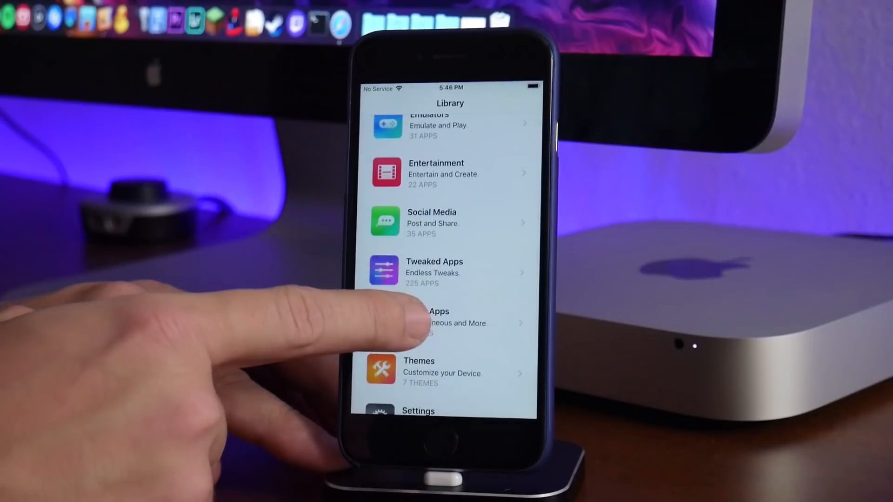
left_click(445, 317)
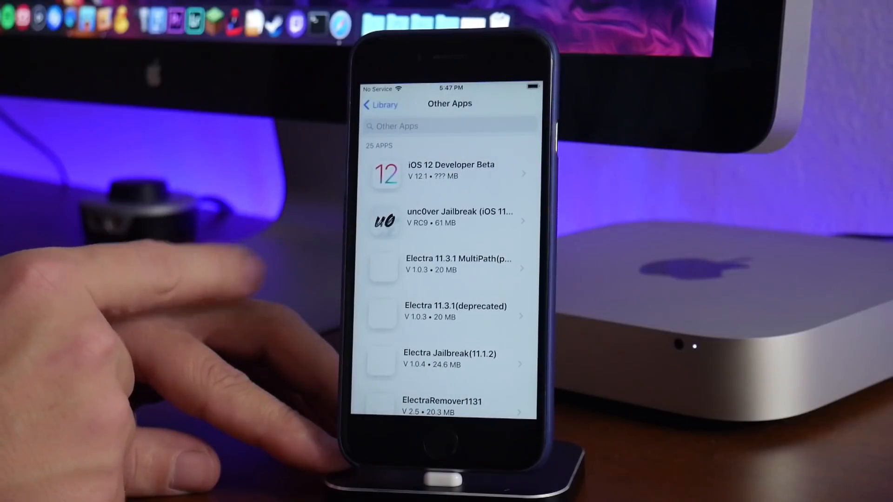
Scroll through the Other Apps list, then return to the Library categories.
scroll("down", 3)
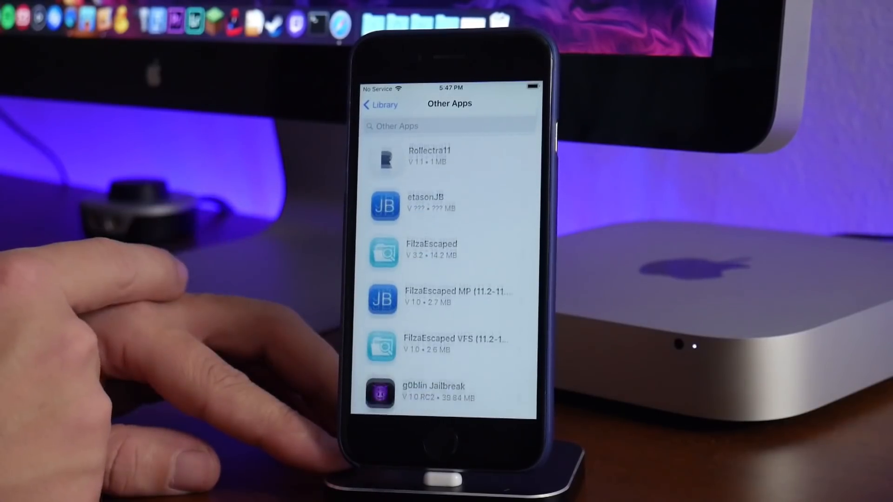
scroll("down", 3)
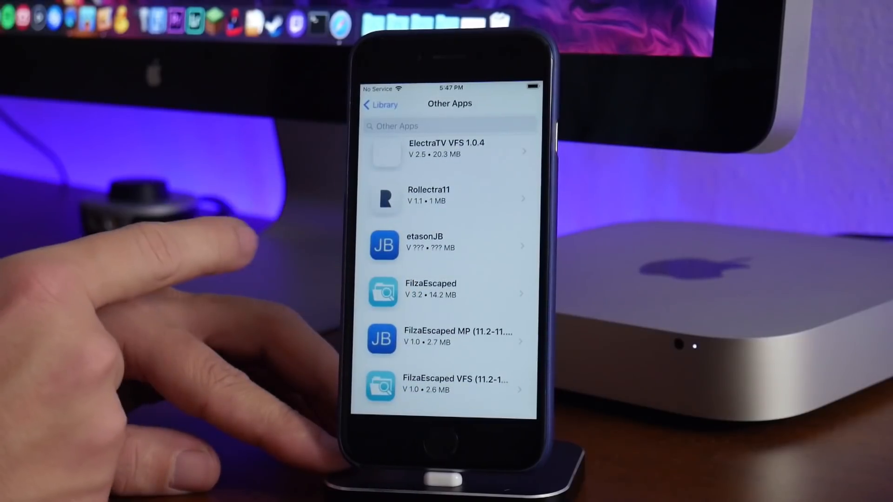
scroll("down", 3)
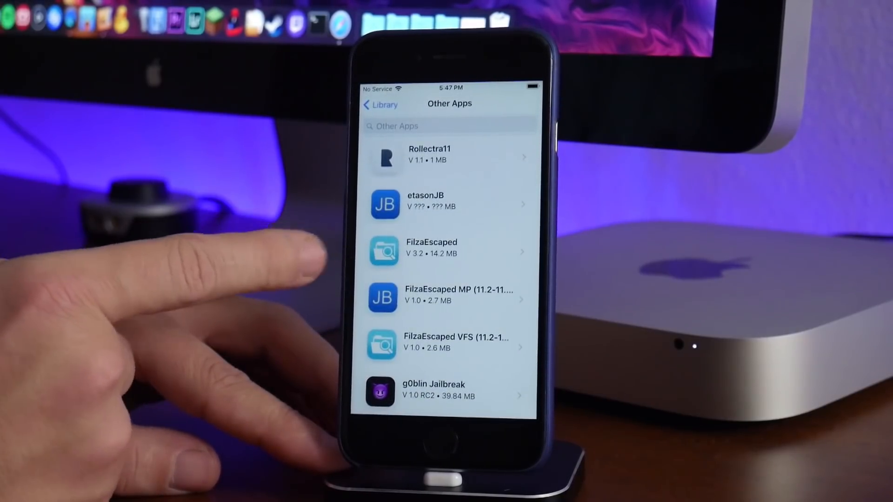
left_click(379, 104)
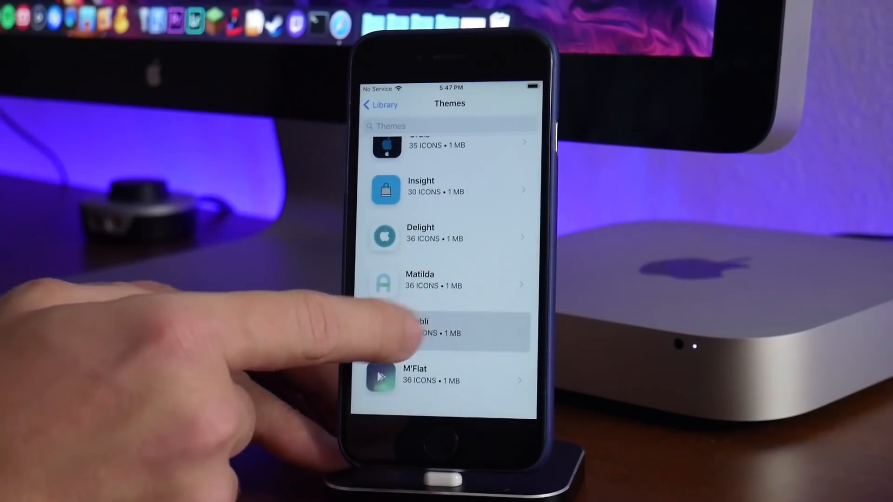
View the Pebbli theme's details page, then return to the Library categories.
left_click(444, 331)
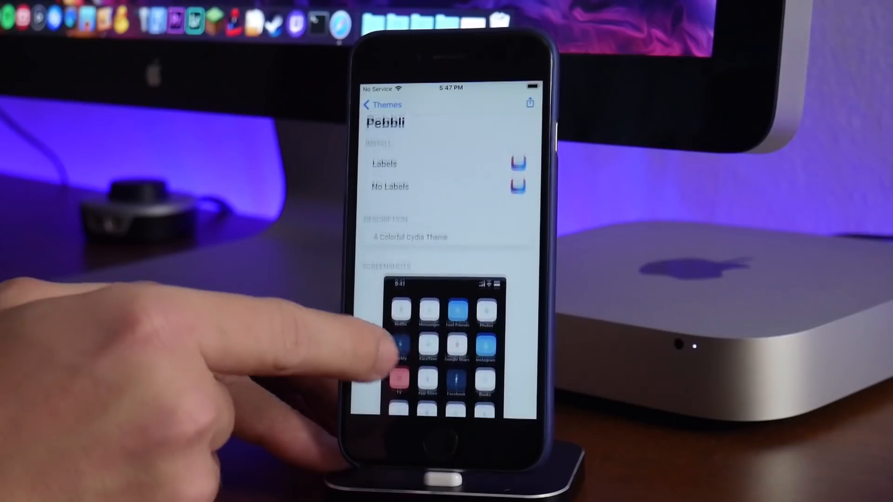
scroll("down", 3)
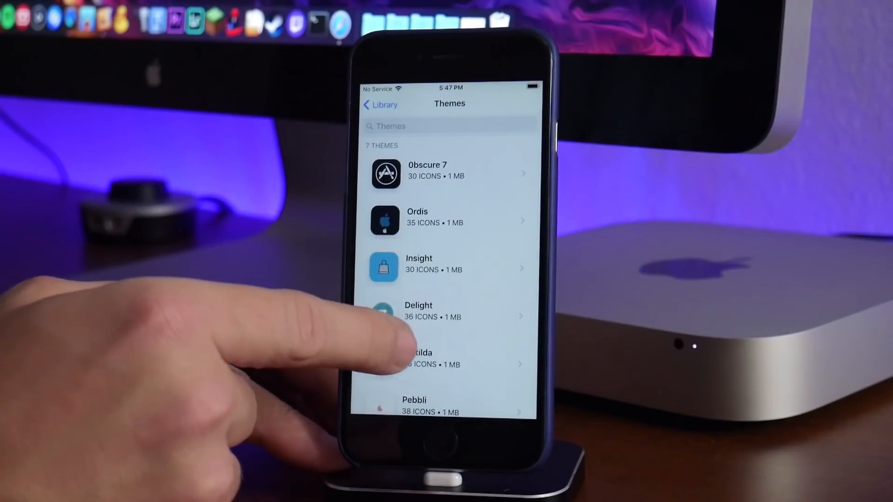
left_click(432, 312)
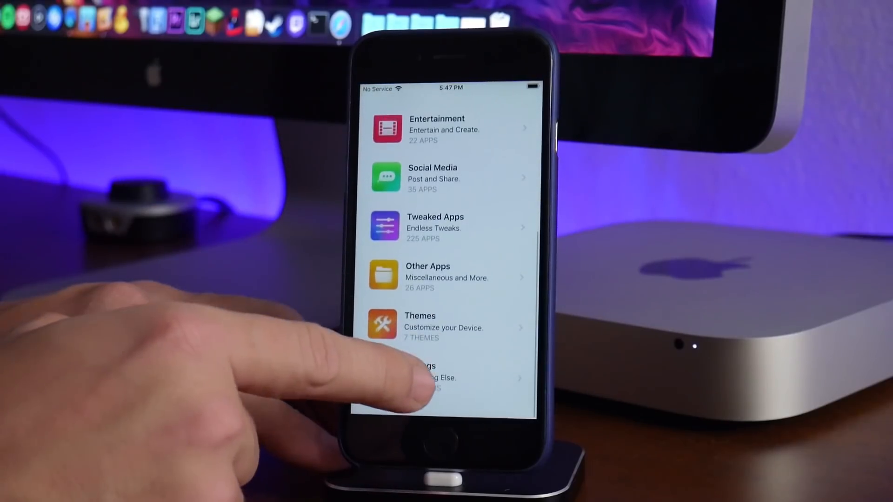
Open CyrusHub's Settings page and browse its system, support and thanks-to sections.
left_click(444, 376)
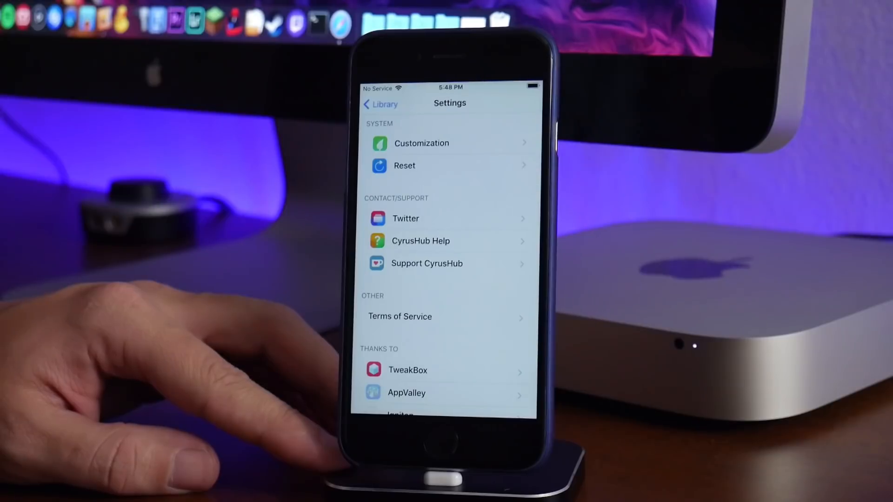
left_click(420, 240)
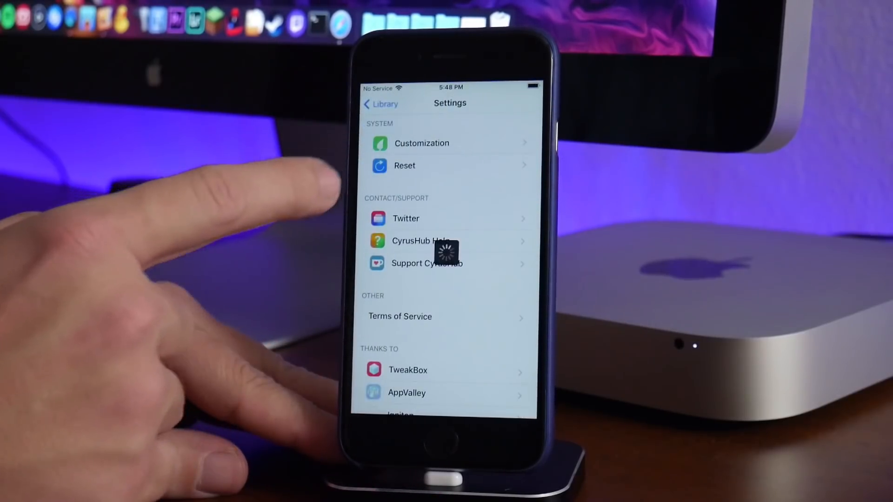
mouse_move(228, 314)
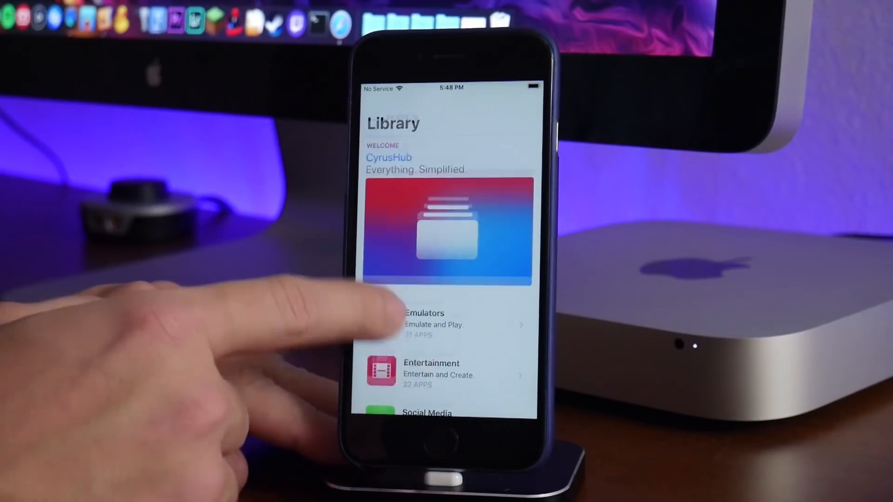
Open the Entertainment category and scroll to reach BobbyMovie's page with its install sources.
scroll("down", 3)
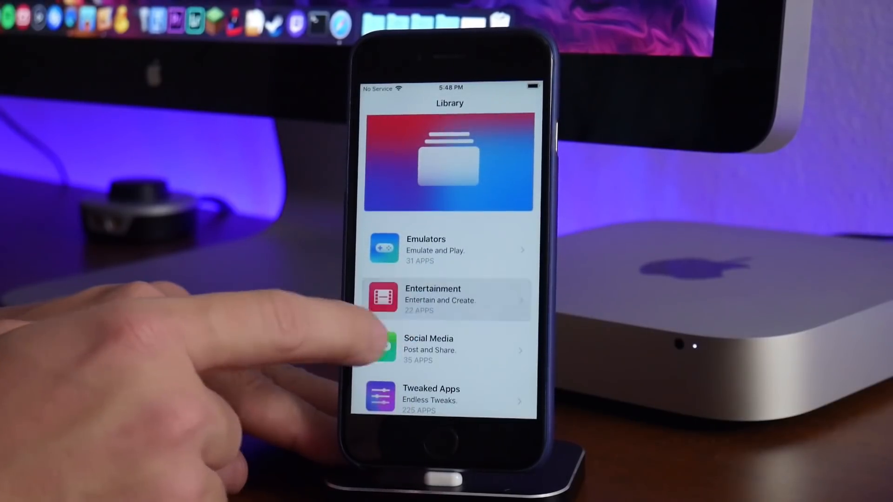
left_click(449, 298)
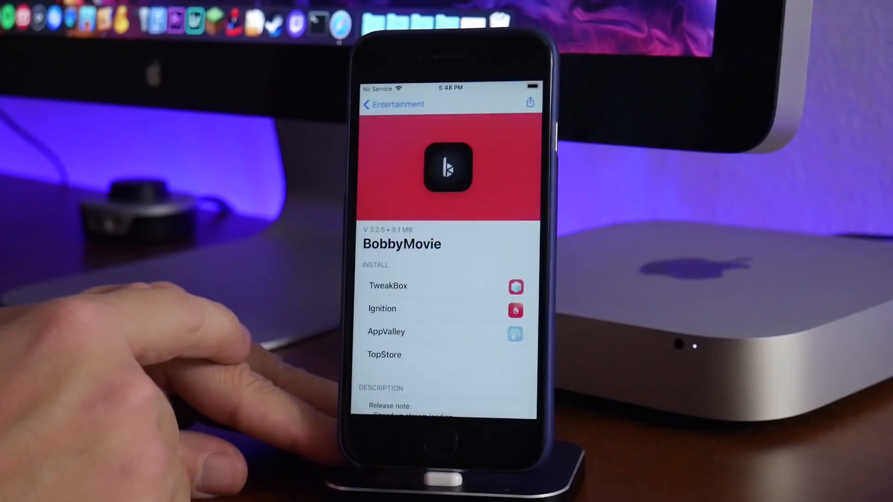
scroll("down", 3)
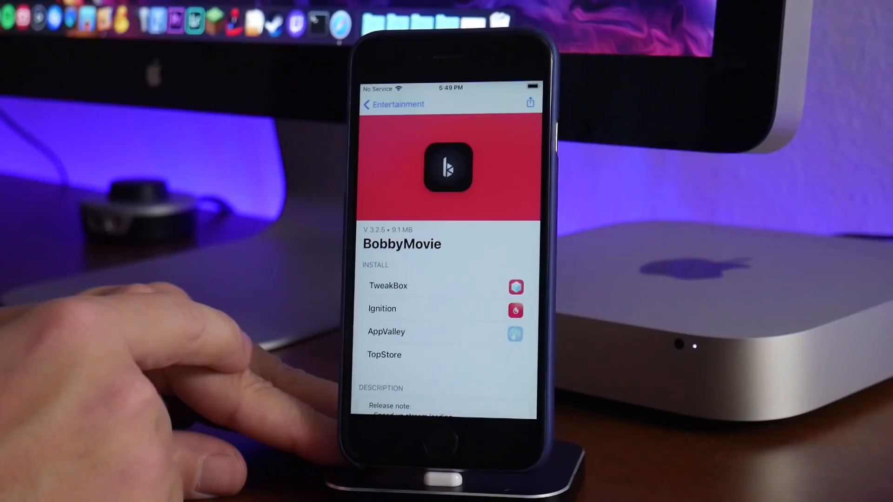
Start installing BobbyMovie from AppValley, cancel the install alert, and return to the Entertainment list.
left_click(389, 286)
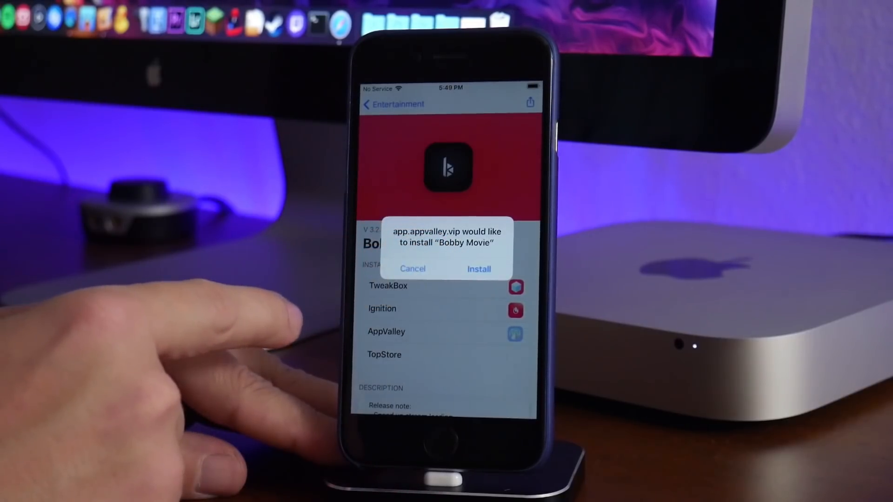
left_click(412, 269)
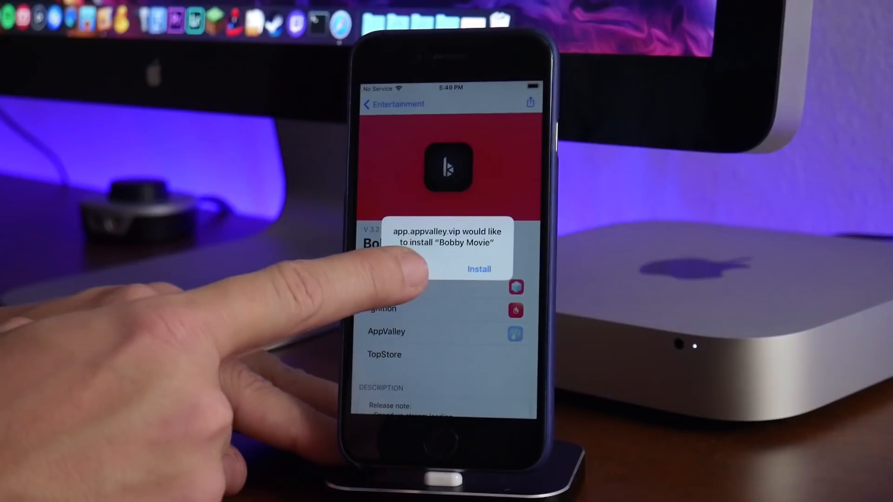
left_click(478, 269)
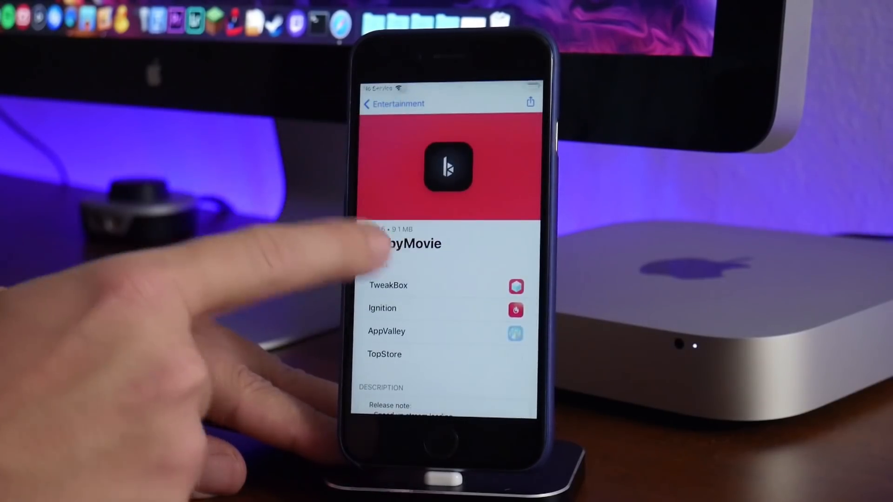
left_click(380, 104)
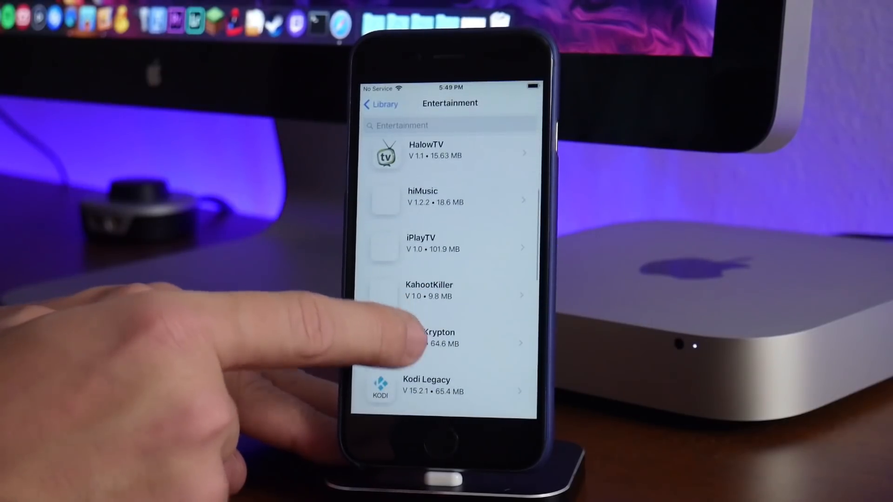
View Kodi Legacy's detail page with its install sources and return to the Library categories.
left_click(437, 392)
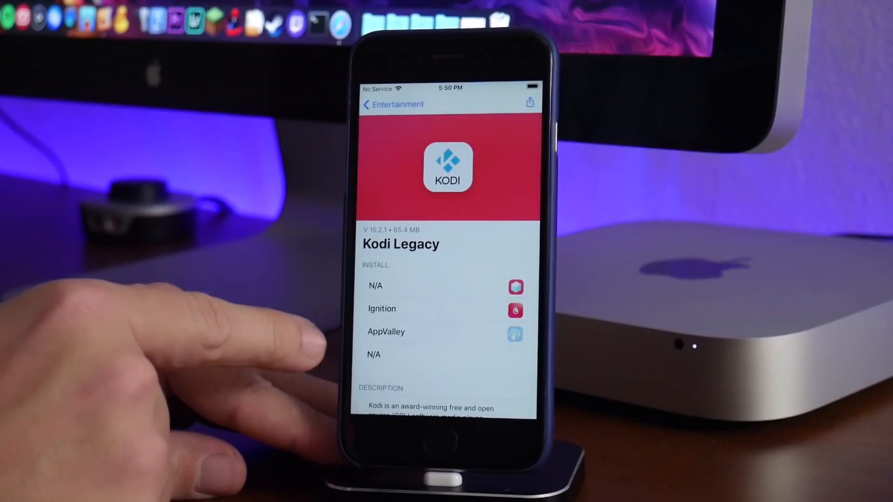
left_click(366, 103)
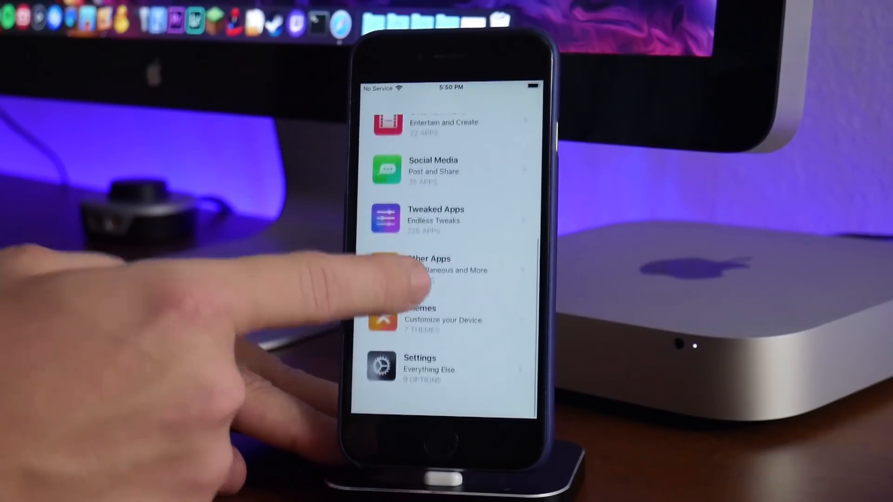
Scroll the Library to the top and exit to the iPhone home screen.
scroll("down", 3)
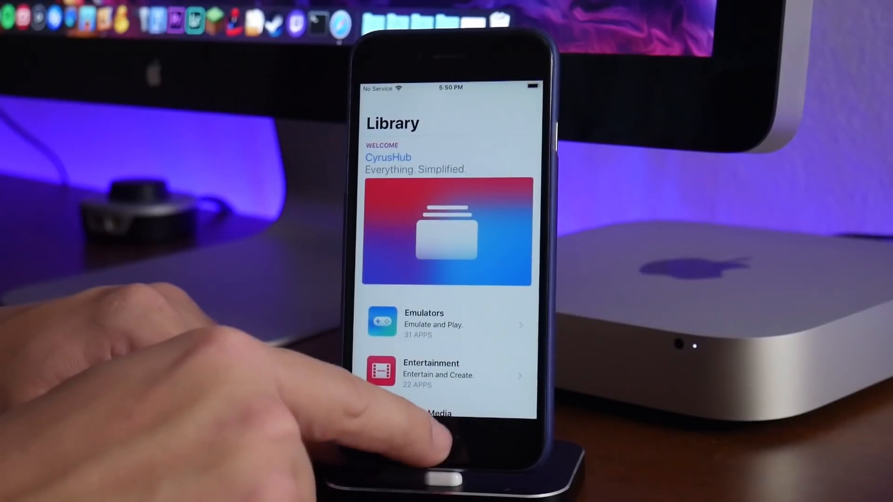
left_click(436, 478)
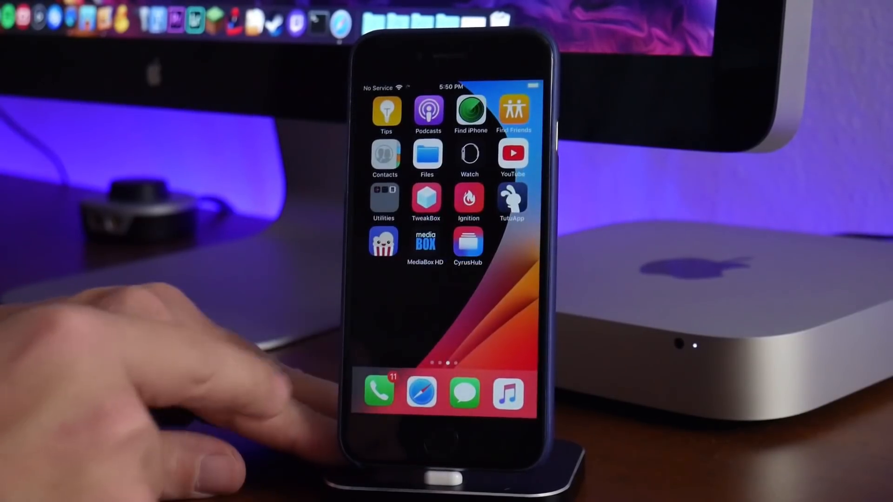